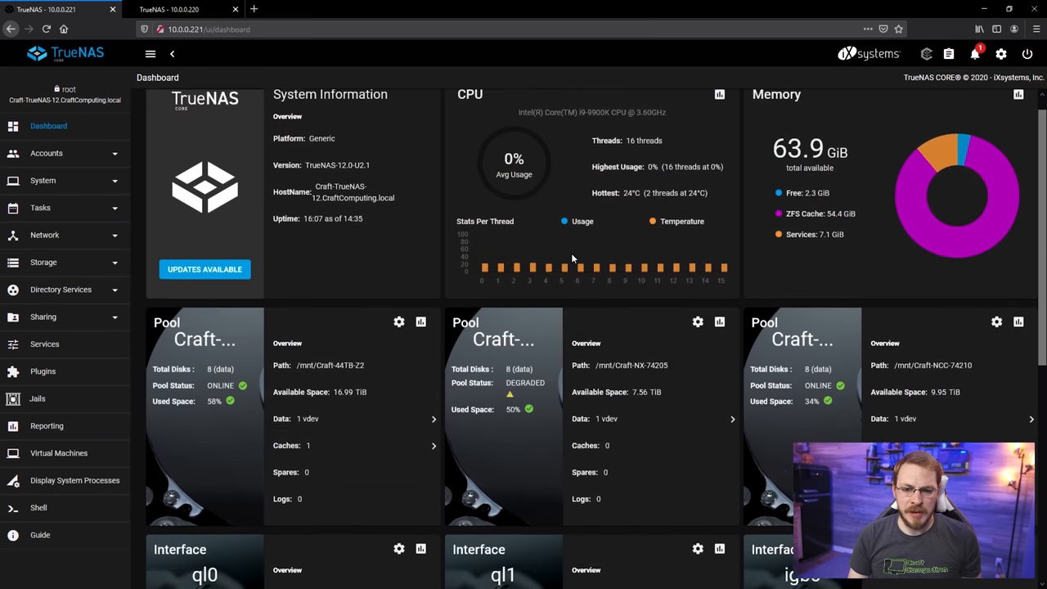
# - Scroll the backup server's page toward the Tasks > Replication Tasks section
pyautogui.scroll(-3)
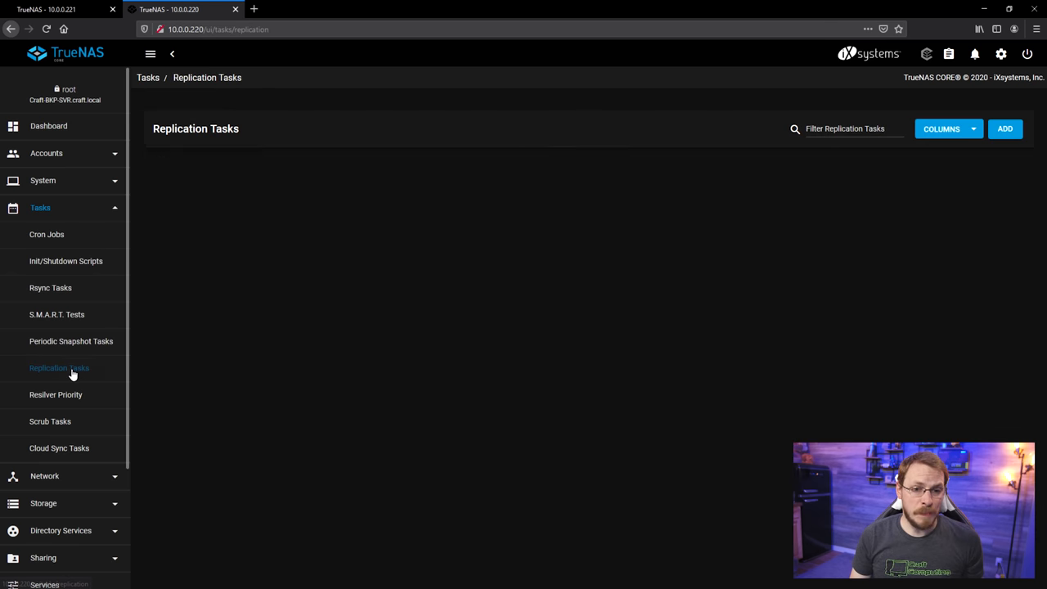
# - Review the three finished pull replication tasks, dismiss the Task Manager, and expand Storage
pyautogui.click(59, 366)
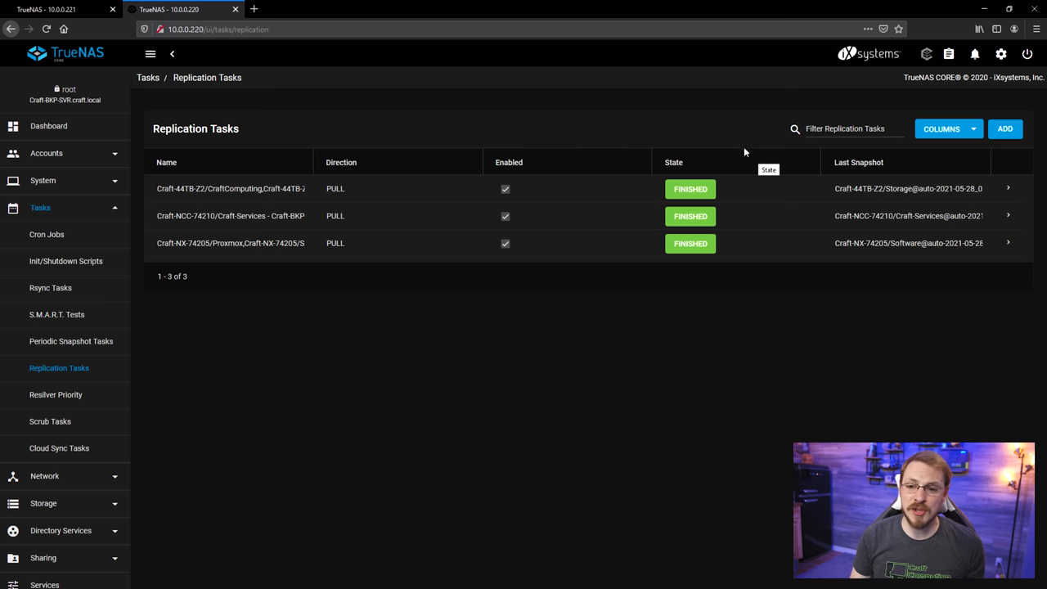
pyautogui.moveTo(943, 5)
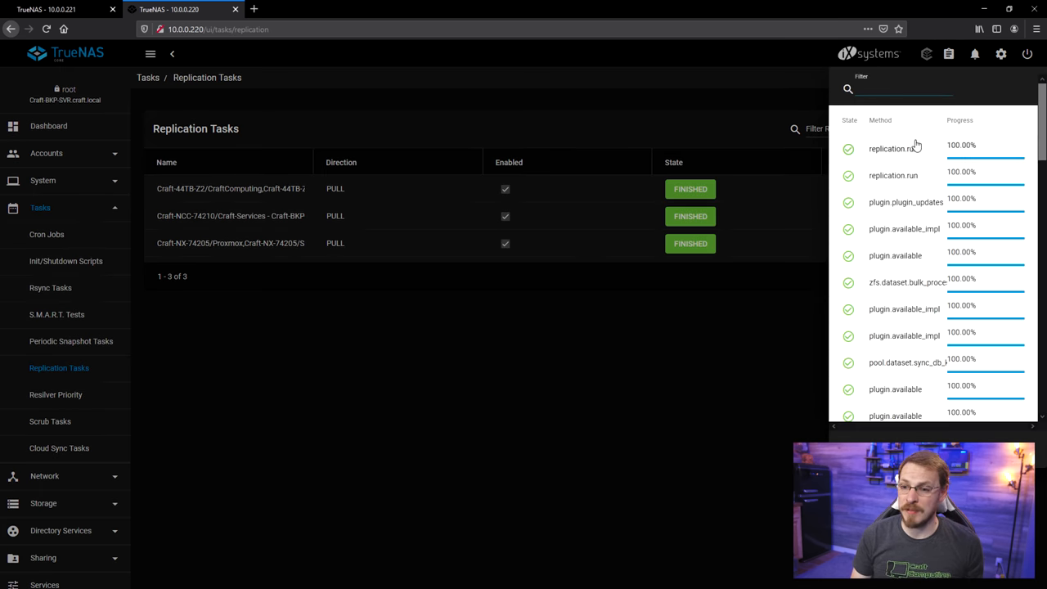
pyautogui.click(893, 147)
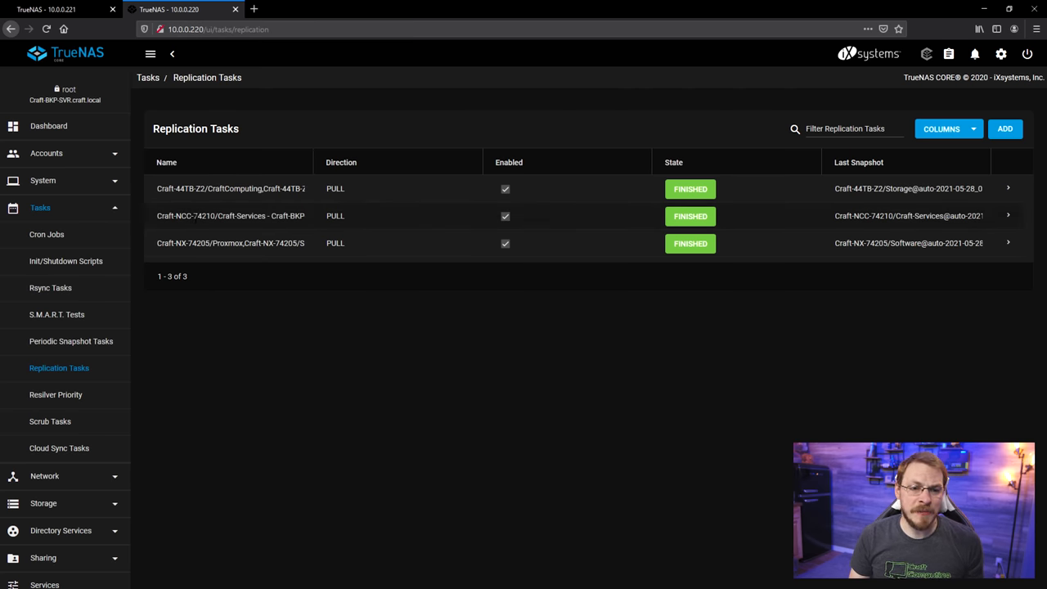
pyautogui.moveTo(229, 216)
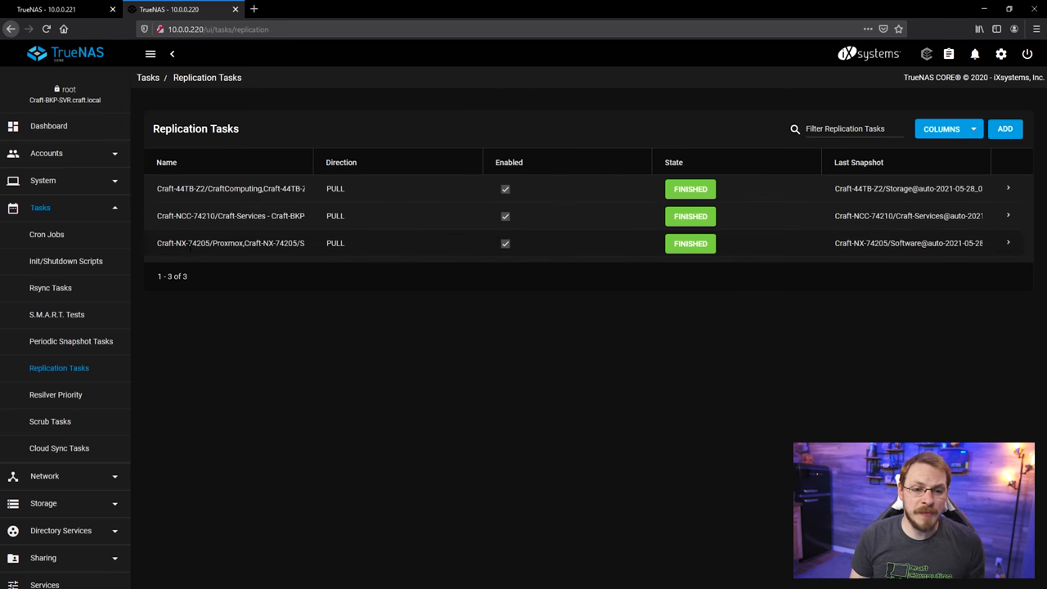
pyautogui.moveTo(231, 242)
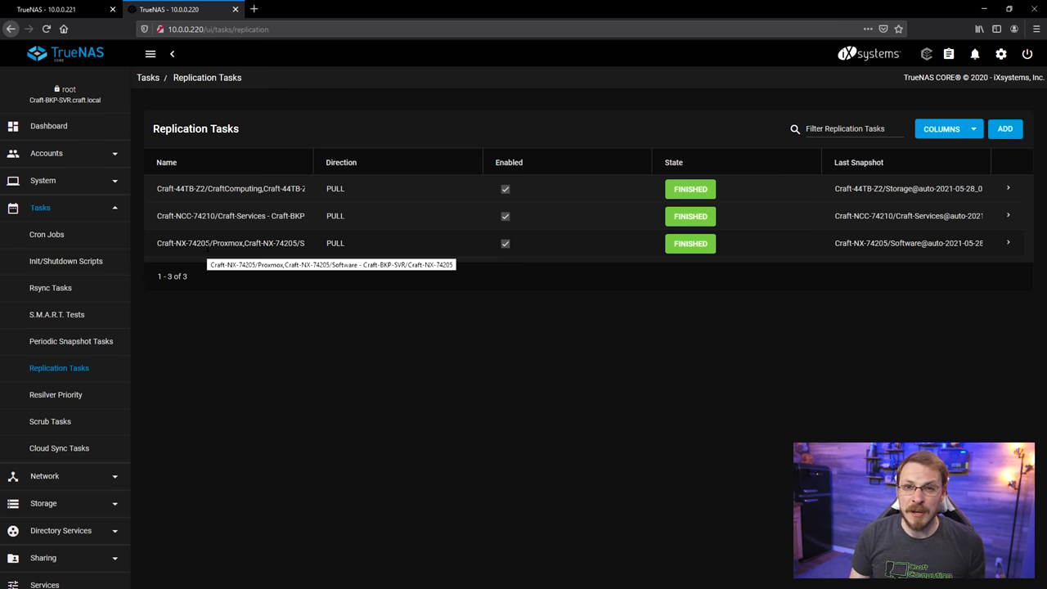
pyautogui.moveTo(164, 417)
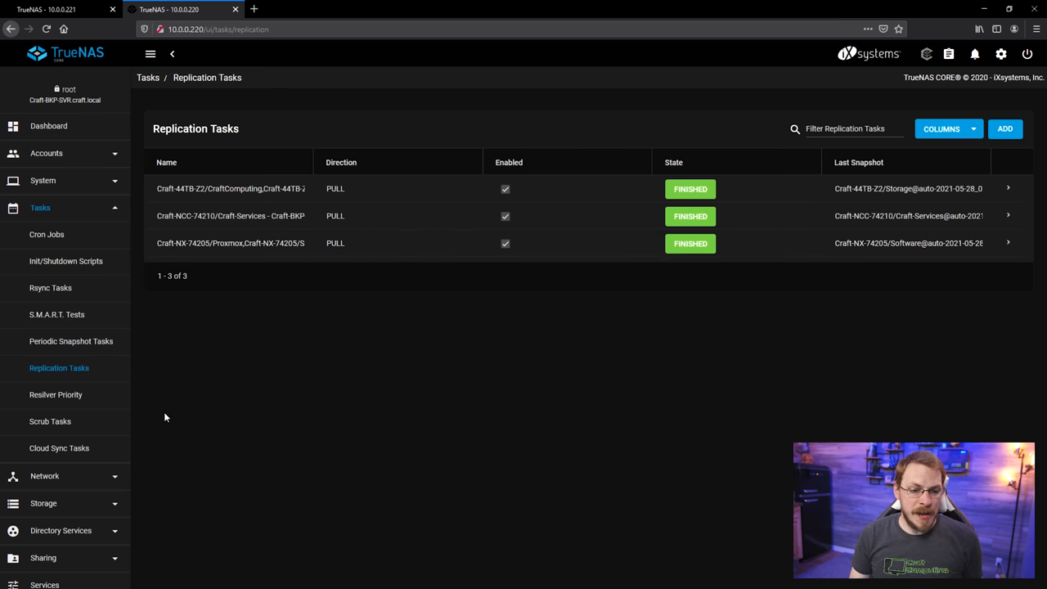
pyautogui.click(43, 262)
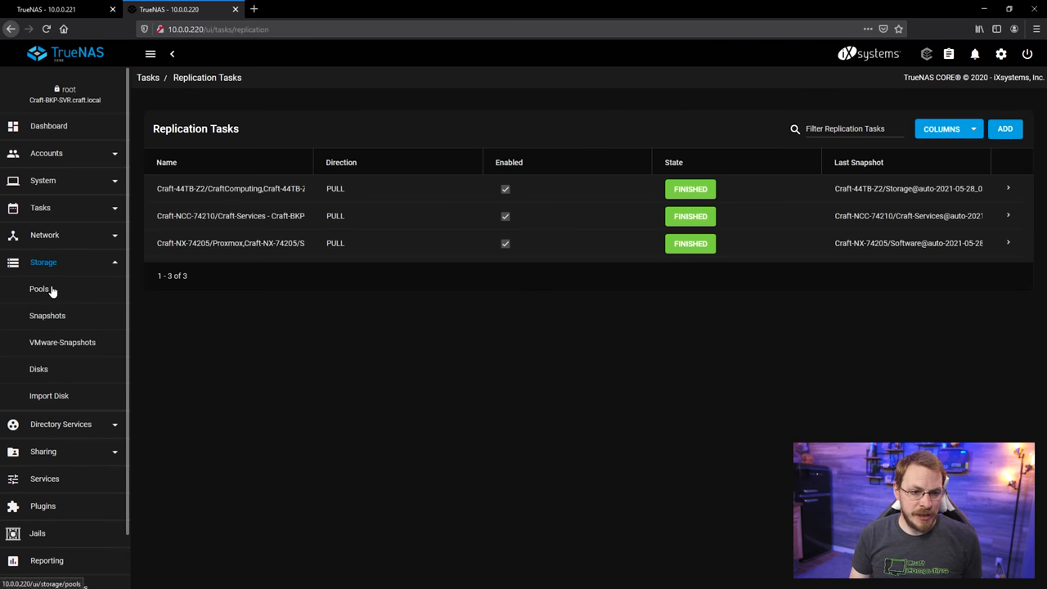
# - View the backup server's Craft-BKP-SVR pool with its three replicated datasets
pyautogui.click(39, 288)
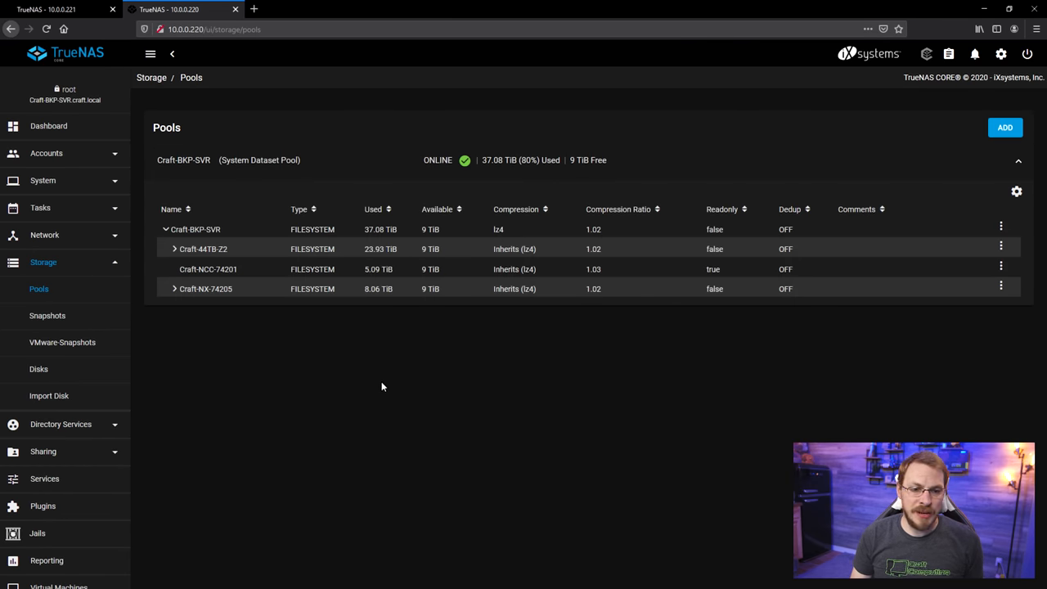
pyautogui.moveTo(391, 311)
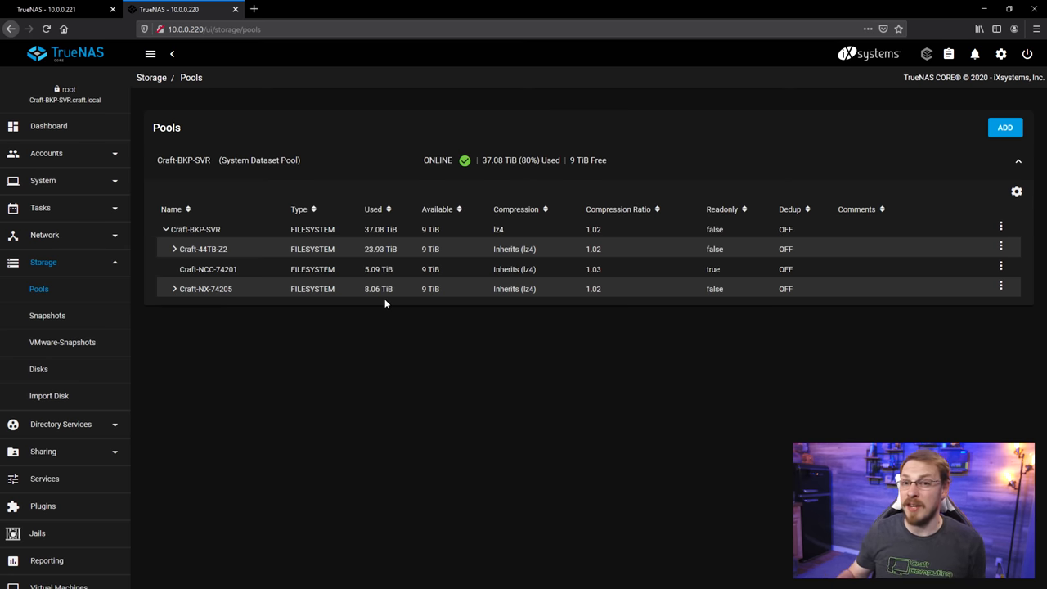
pyautogui.moveTo(366, 324)
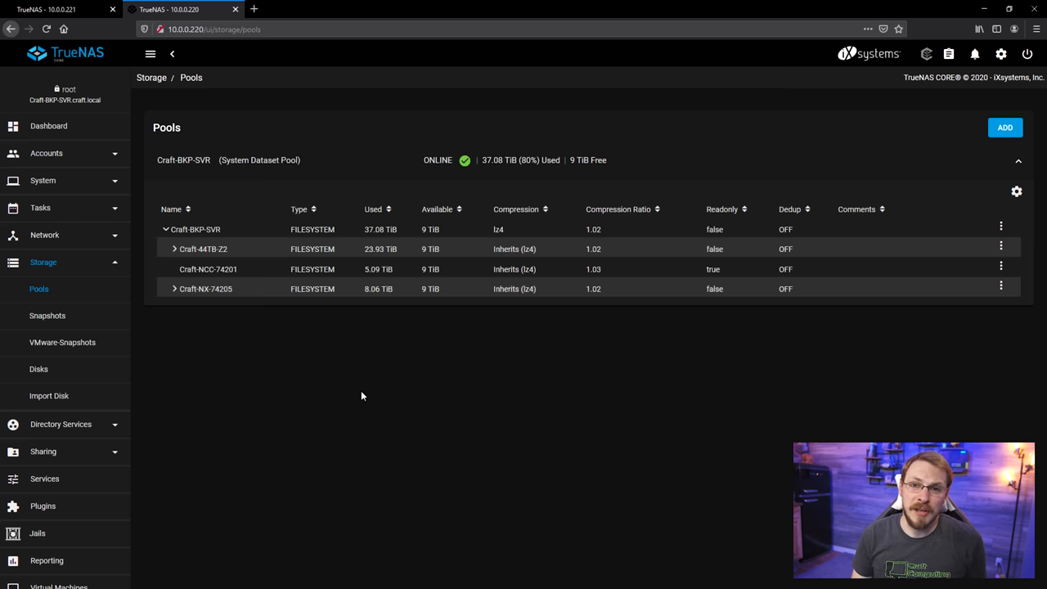
pyautogui.moveTo(344, 393)
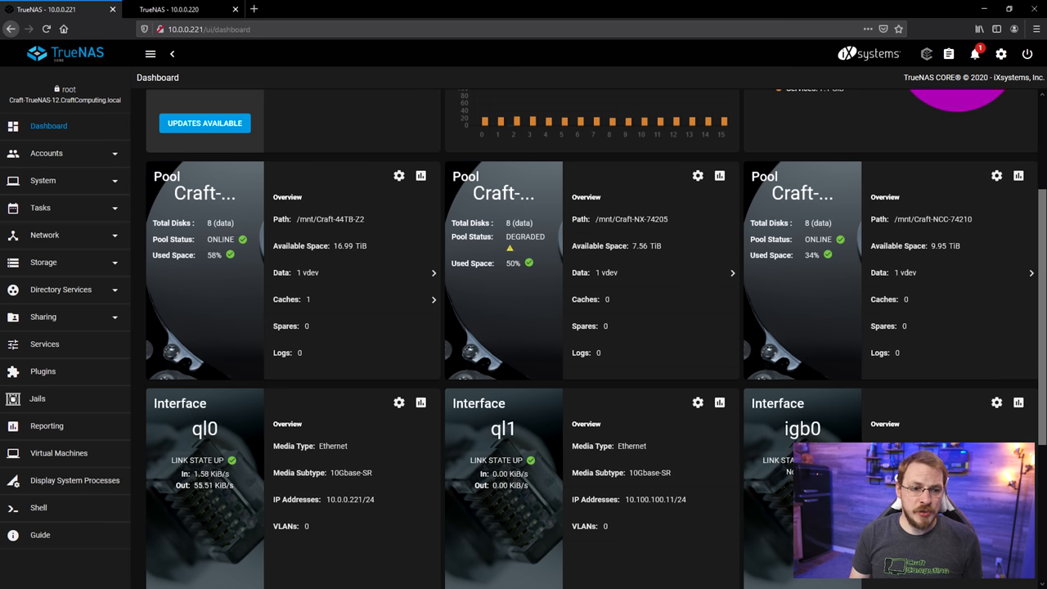
# - On the primary server's Pools page, start Export/Disconnect for Craft-NCC-74210
pyautogui.click(43, 261)
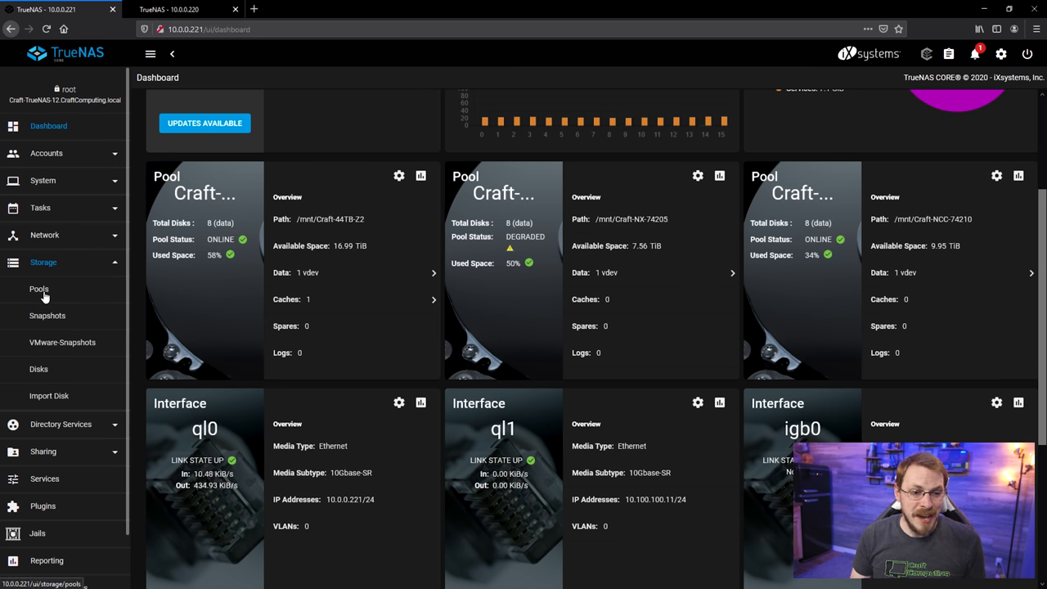
pyautogui.click(39, 288)
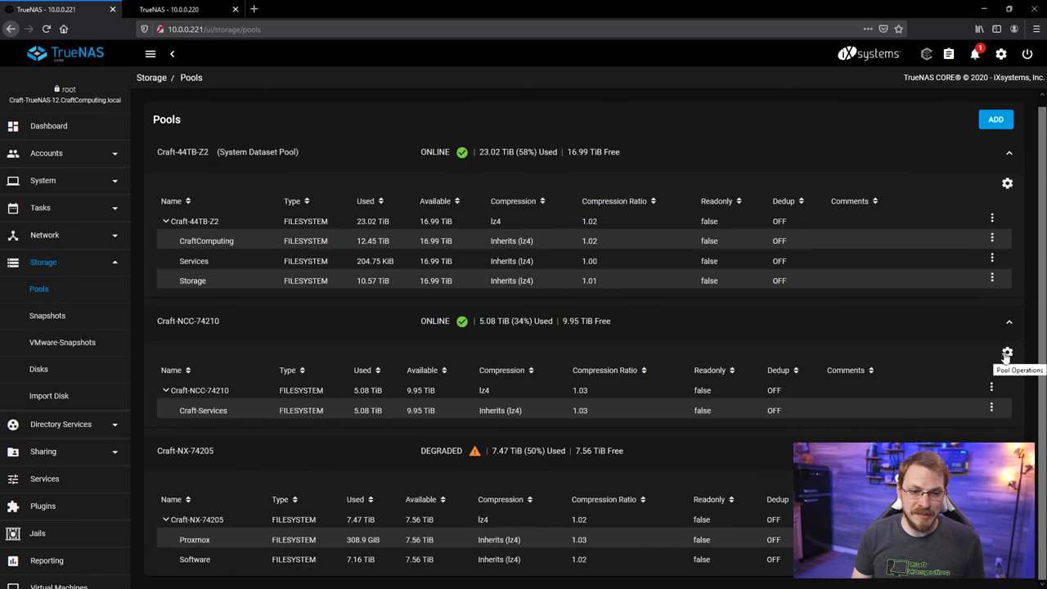
pyautogui.click(1008, 354)
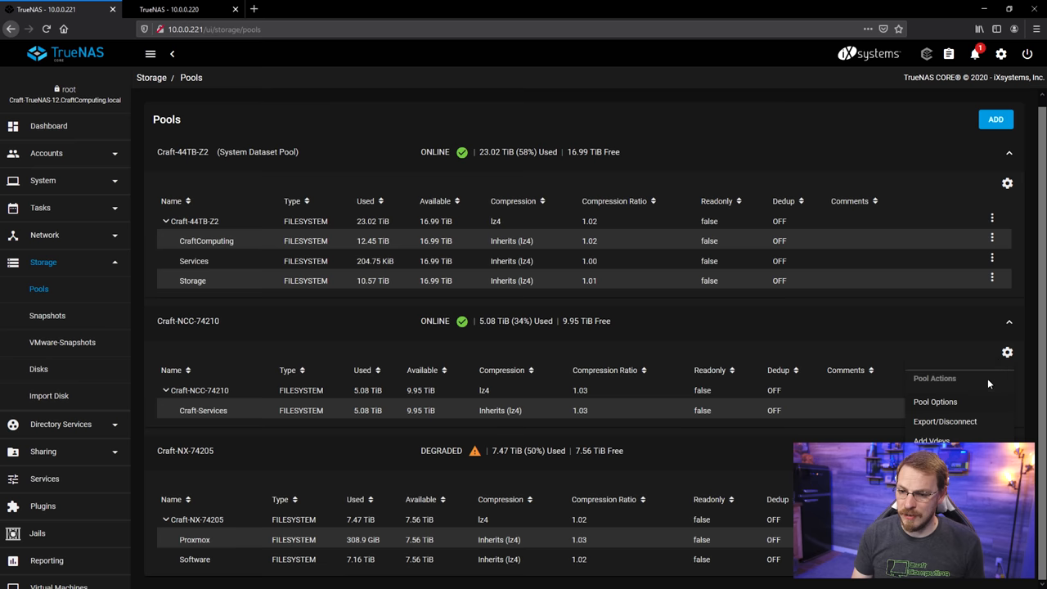
pyautogui.click(946, 420)
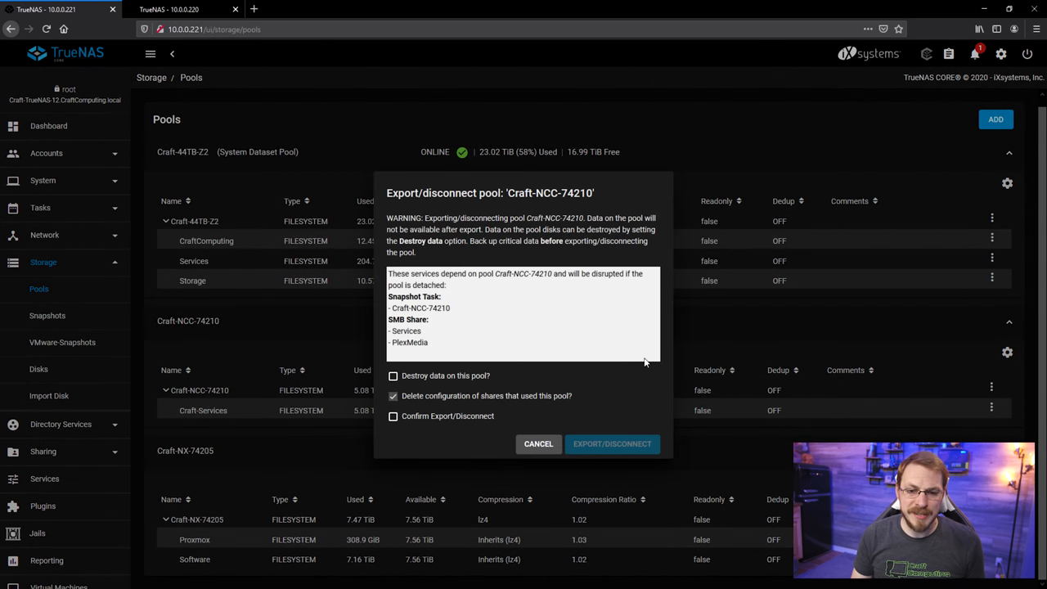
pyautogui.moveTo(419, 406)
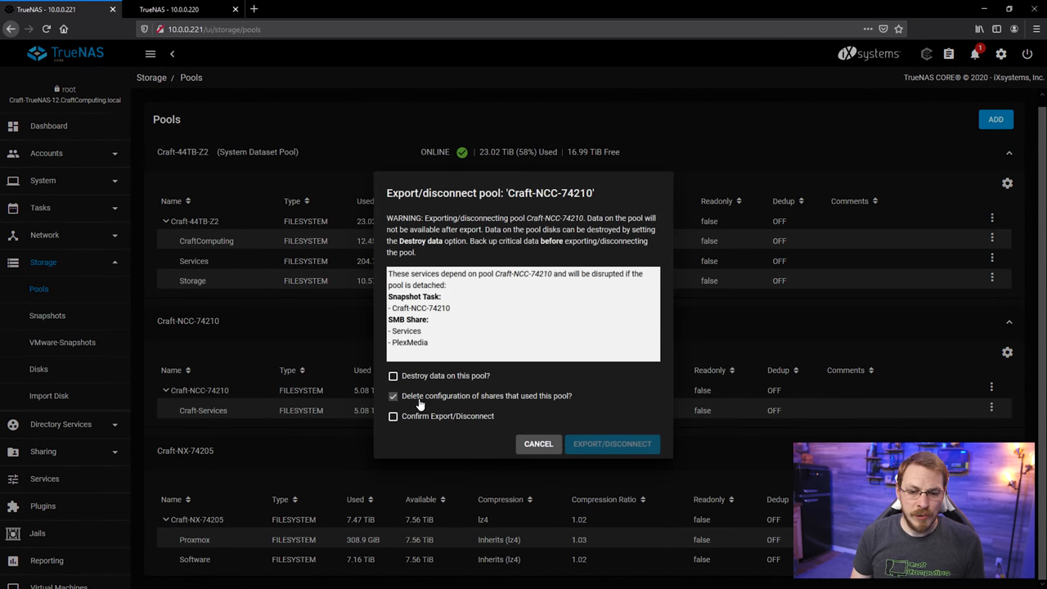
pyautogui.moveTo(488, 409)
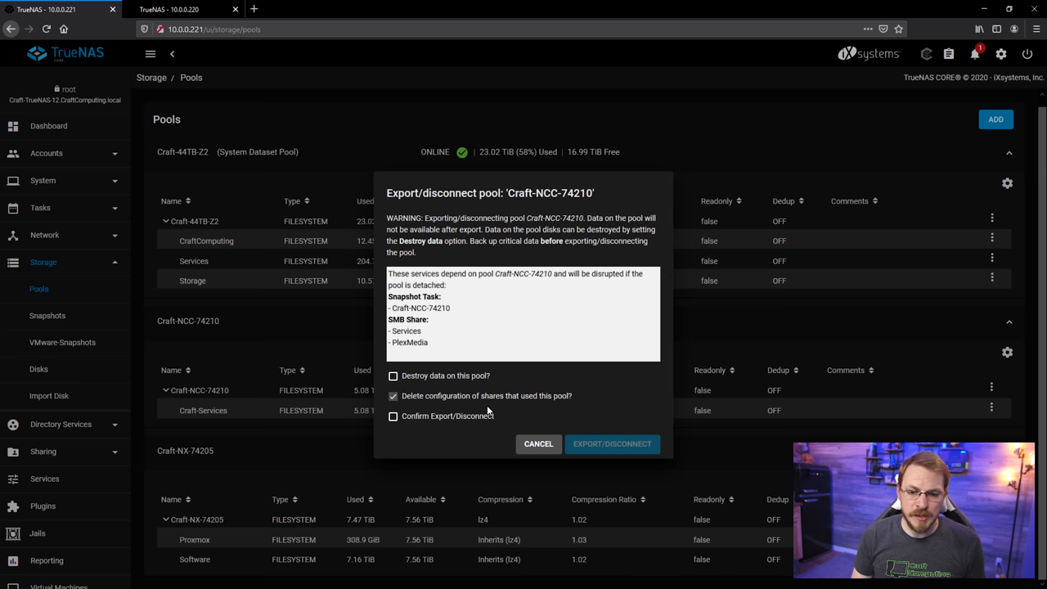
# - Confirm and export Craft-NCC-74210 without destroying its data
pyautogui.click(393, 417)
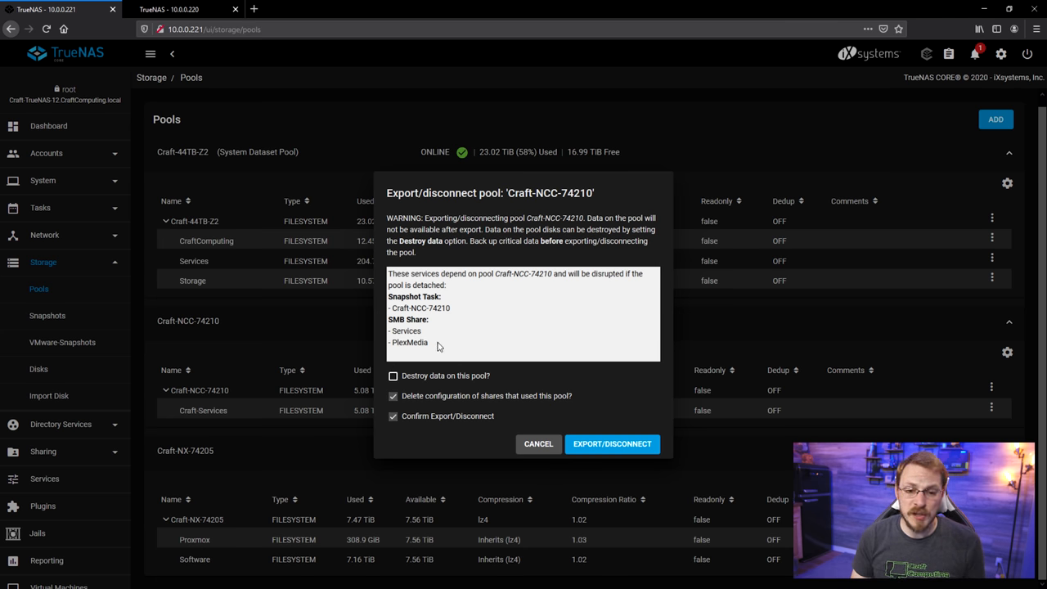
pyautogui.moveTo(456, 338)
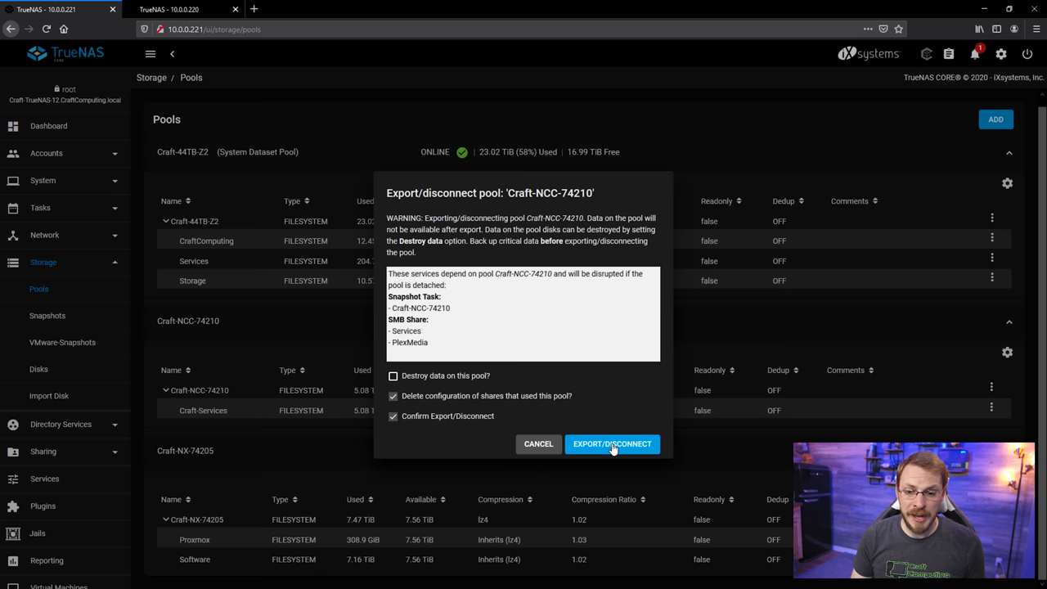
pyautogui.click(612, 444)
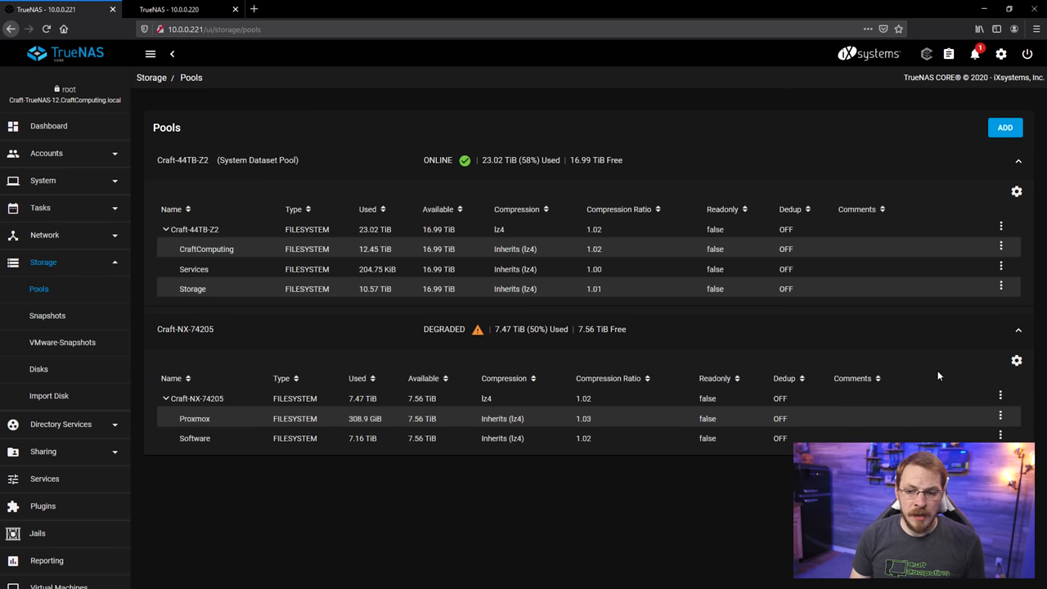
# - Export/Disconnect the degraded Craft-NX-74205 pool, keeping its data, leaving only Craft-44TB-Z2
pyautogui.click(1016, 361)
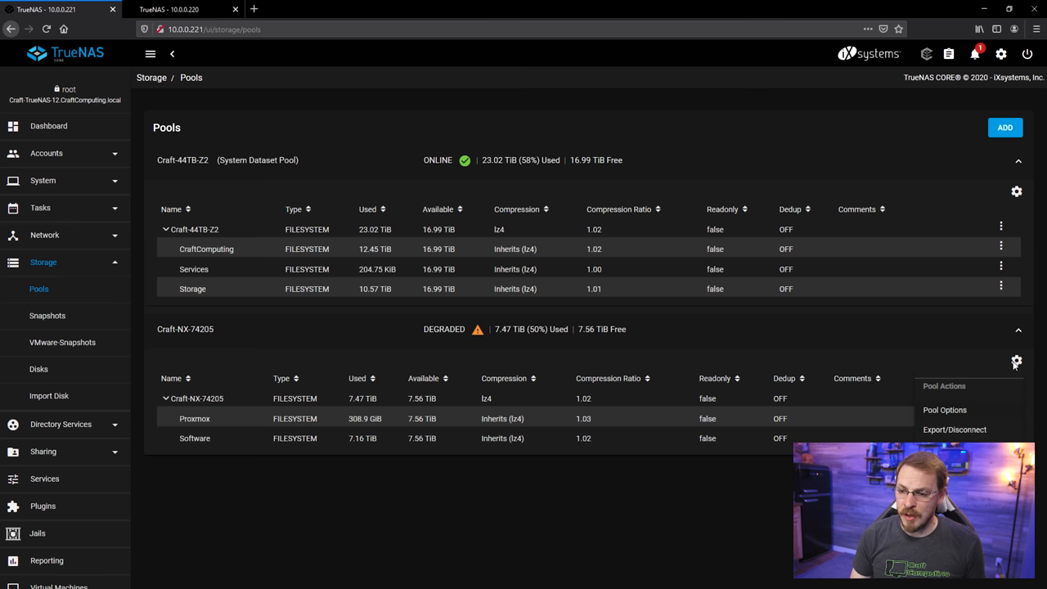
pyautogui.click(955, 428)
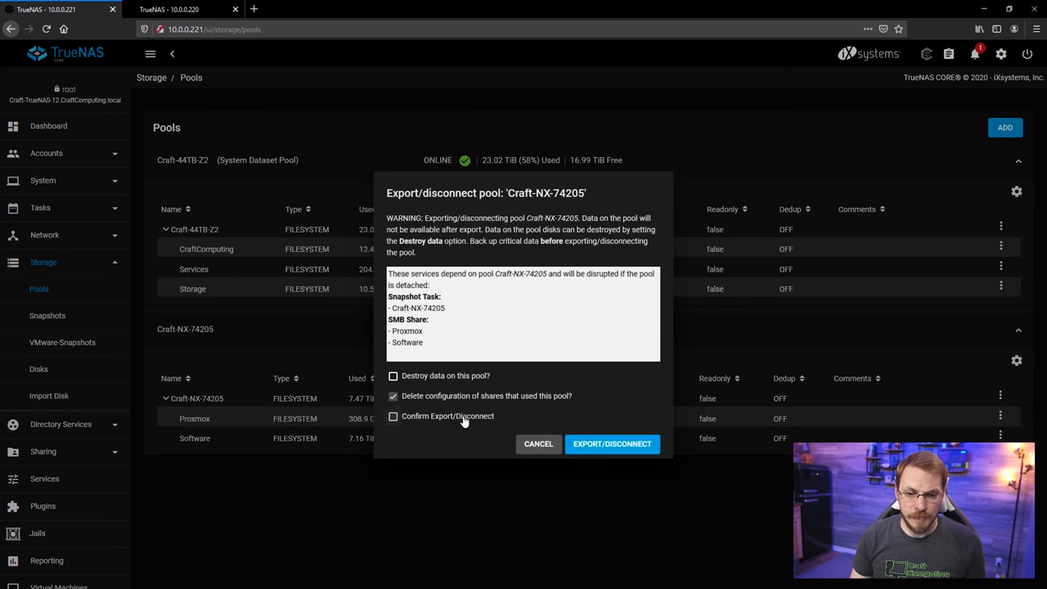
pyautogui.click(393, 415)
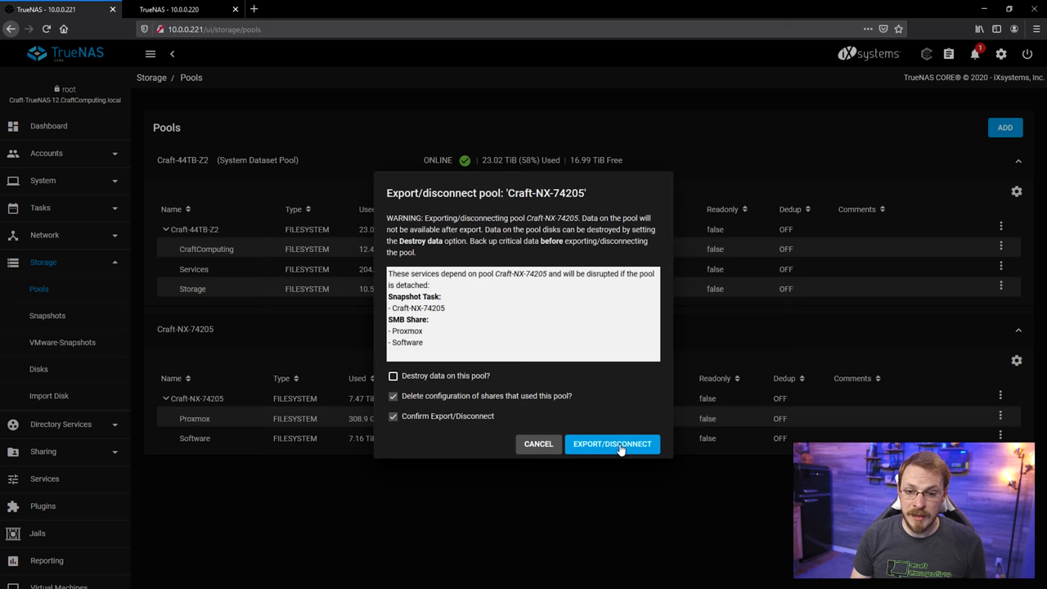
pyautogui.click(612, 444)
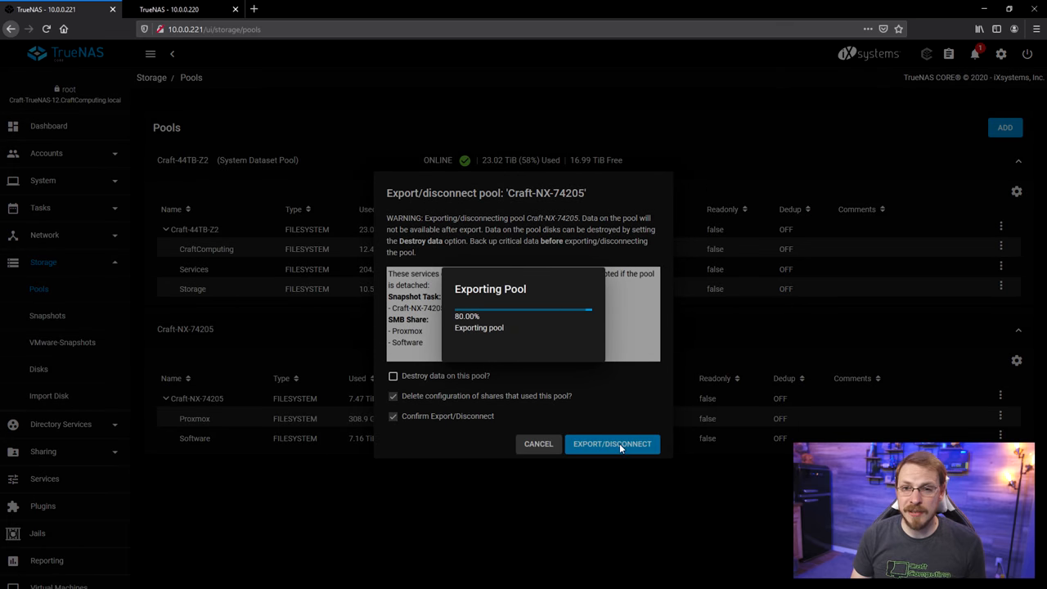
pyautogui.click(612, 444)
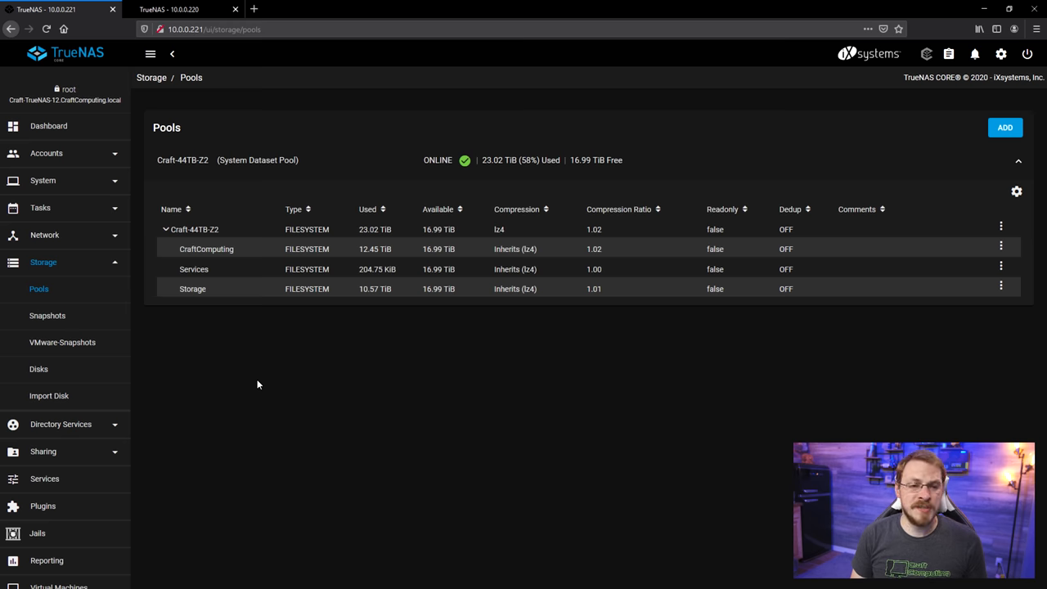
# - Return to the primary server's dashboard showing Craft-44TB-Z2 as the only pool
pyautogui.click(193, 288)
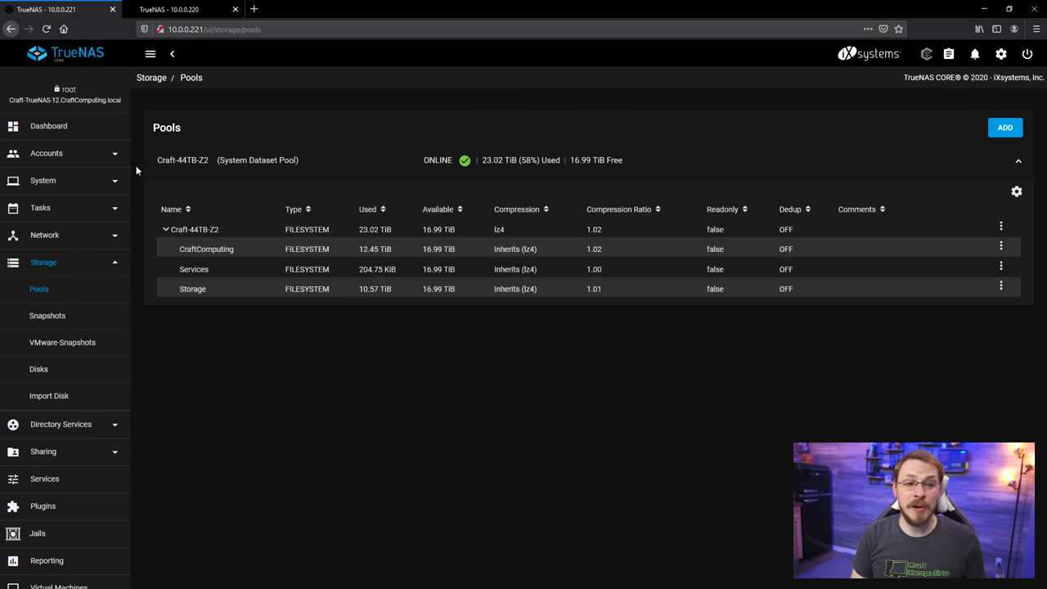
pyautogui.click(49, 124)
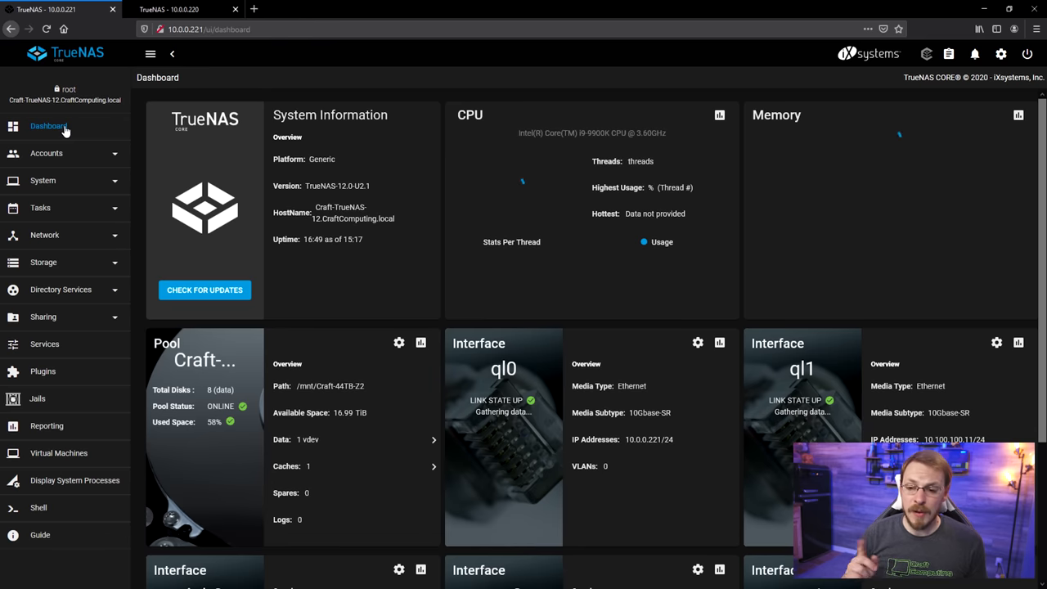